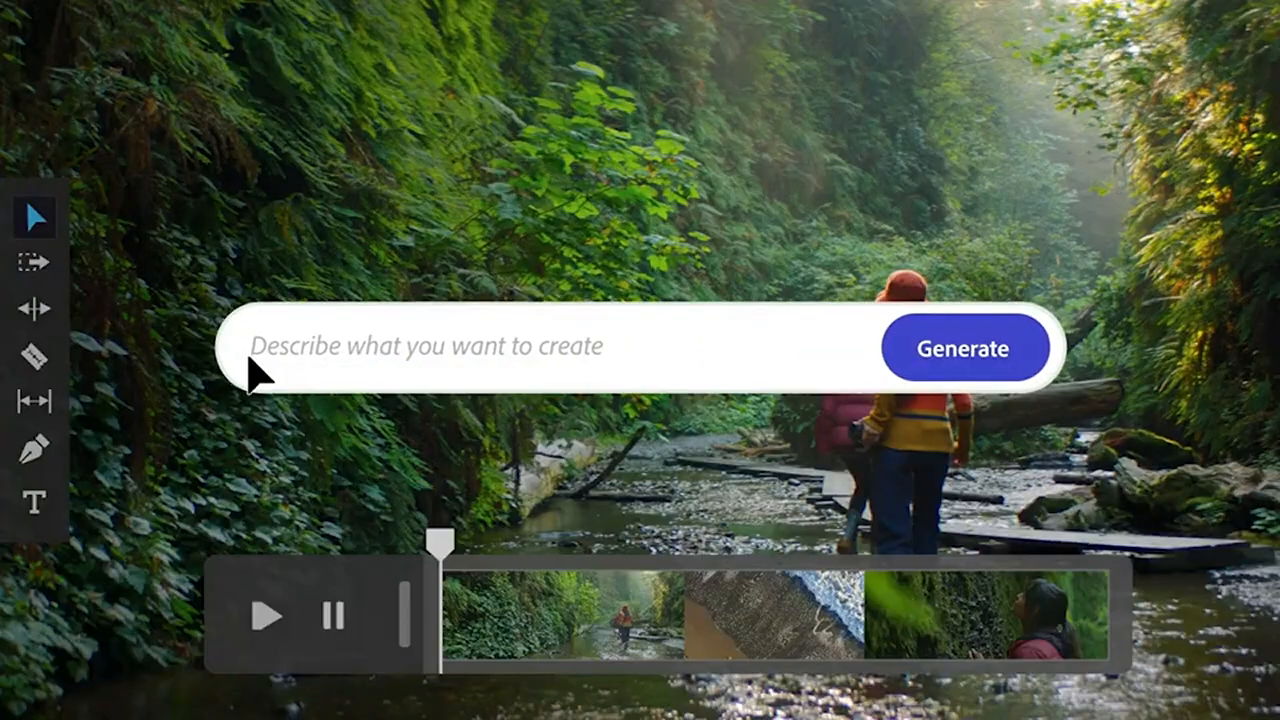
Generate a 'bright, adventurous, cheerful music' track and add matching beach sound effects under the clips
{"action": "type", "text": "bright, adventurous, cheerful music"}
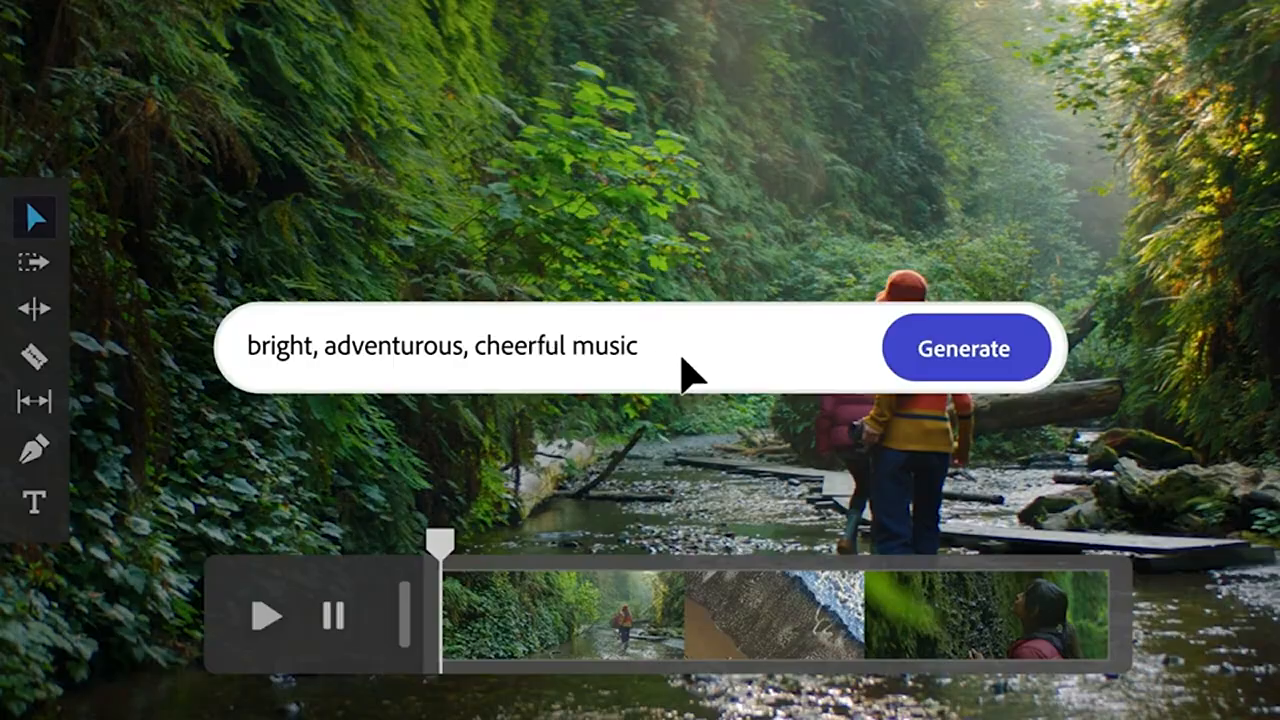
{"action": "left_click", "coordinate": [968, 348]}
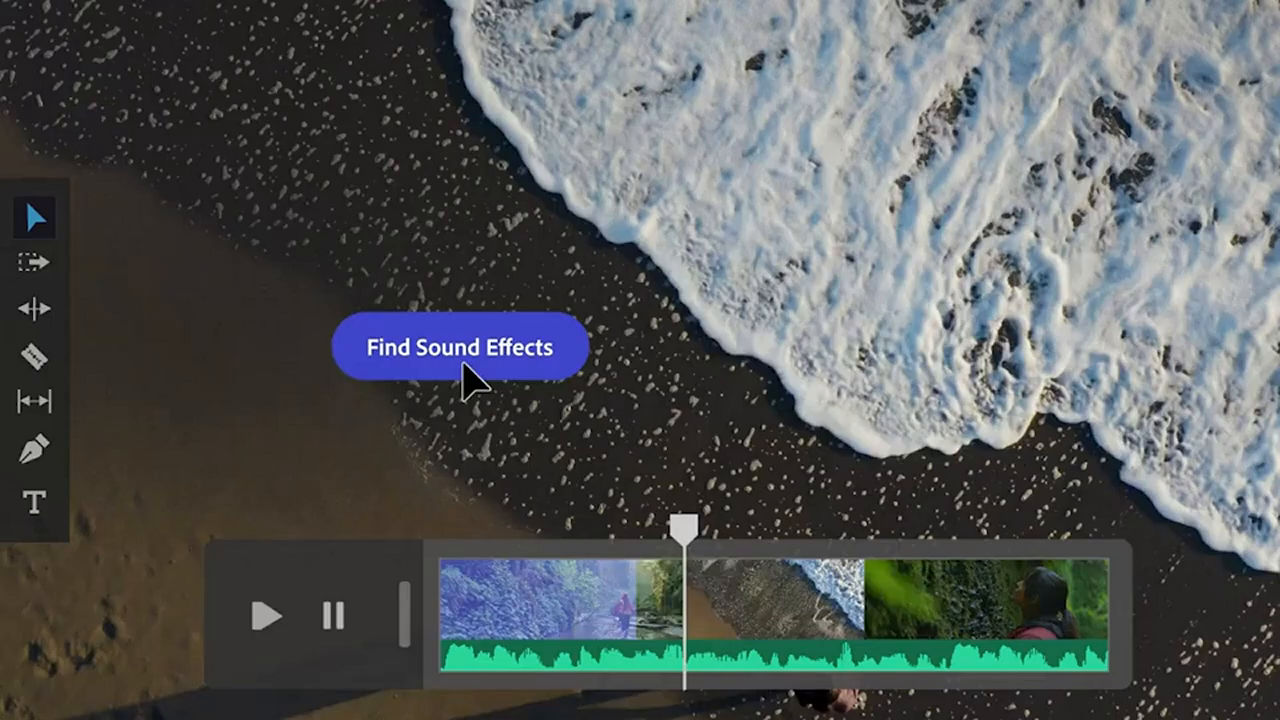
{"action": "left_click", "coordinate": [460, 346]}
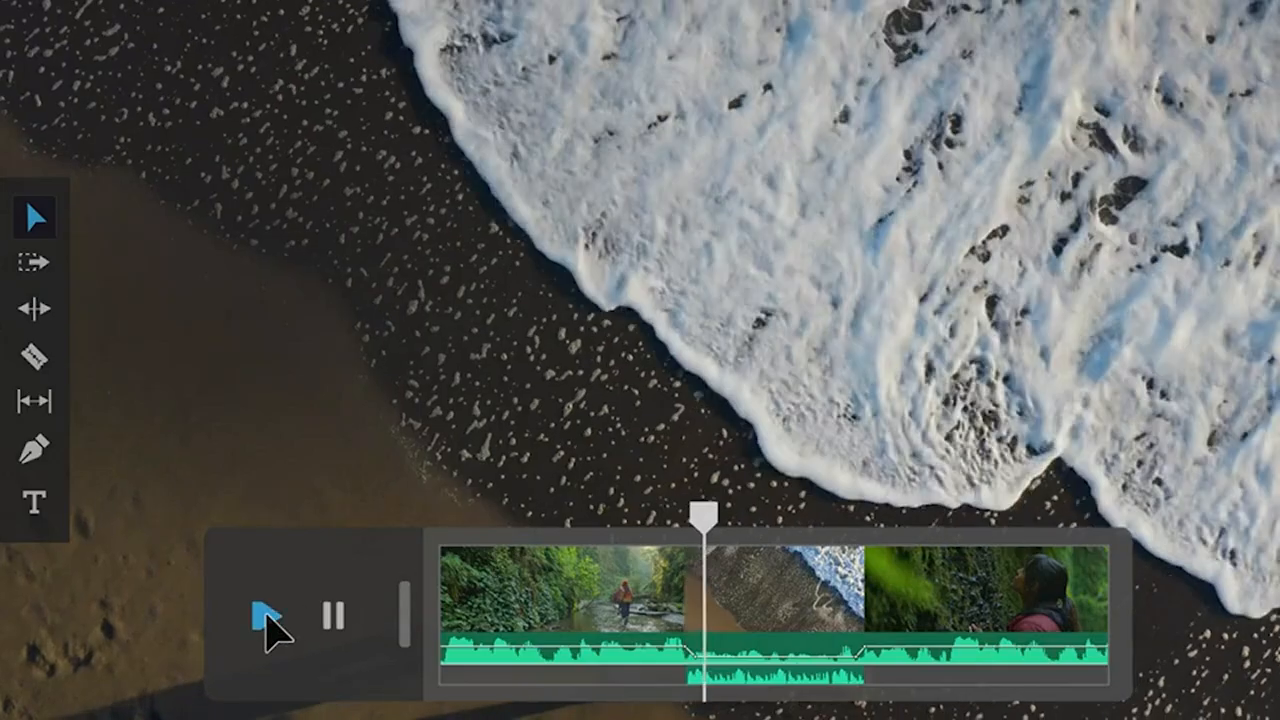
{"action": "left_click", "coordinate": [268, 612]}
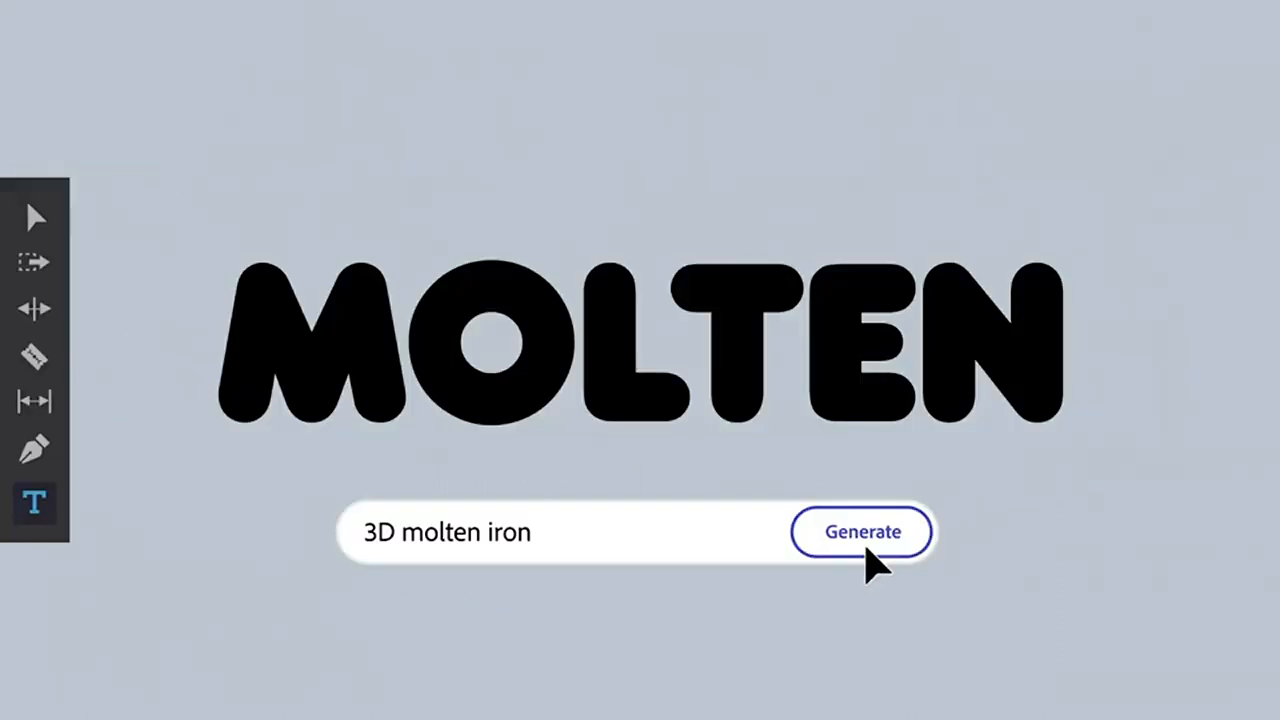
Render the MOLTEN title as 3D molten iron and pull b-roll for the climbing clip
{"action": "left_click", "coordinate": [860, 532]}
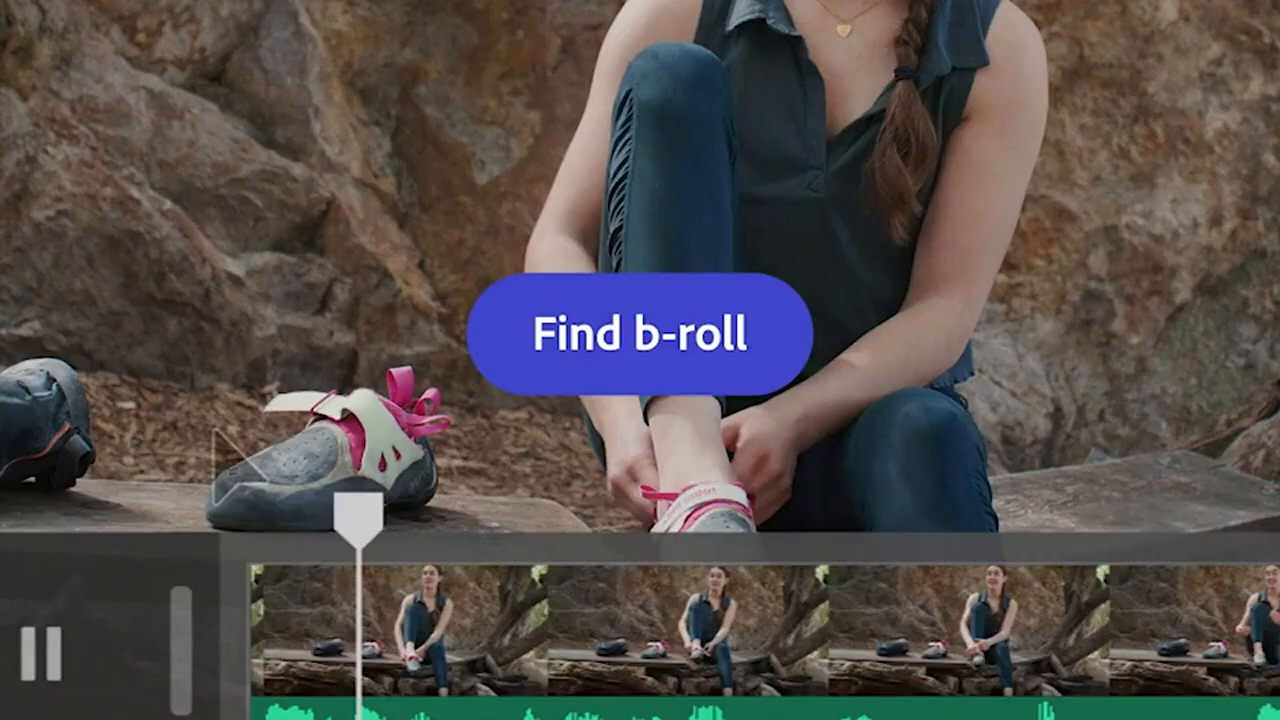
{"action": "left_click", "coordinate": [644, 332]}
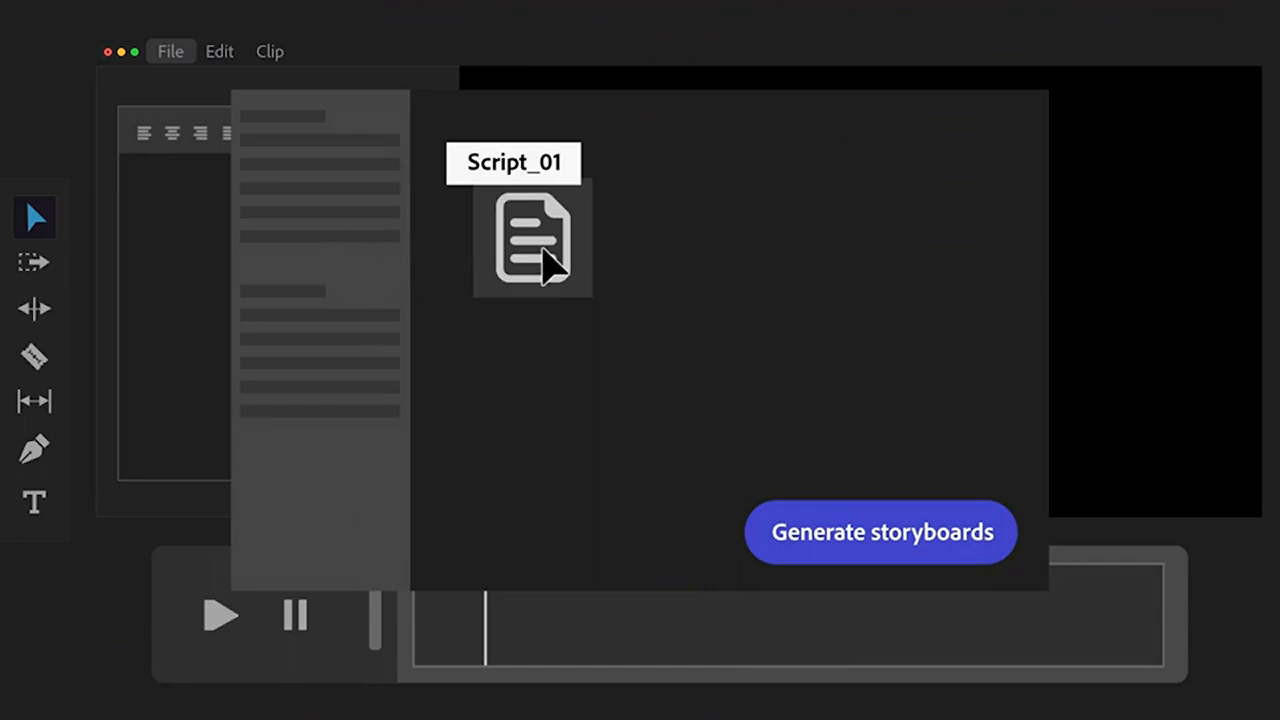
Generate storyboards from Script_01 and build a 3D previz of the golden-hour cafe shot
{"action": "left_click", "coordinate": [880, 532]}
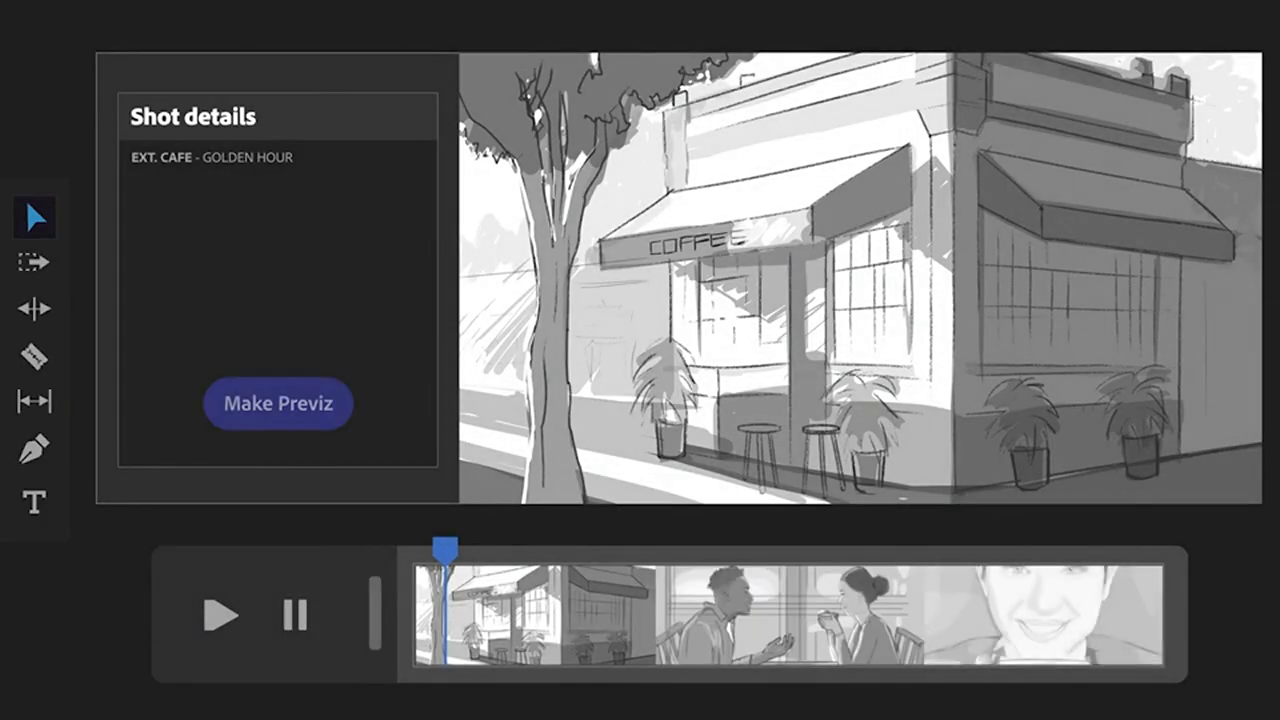
{"action": "left_click", "coordinate": [276, 404]}
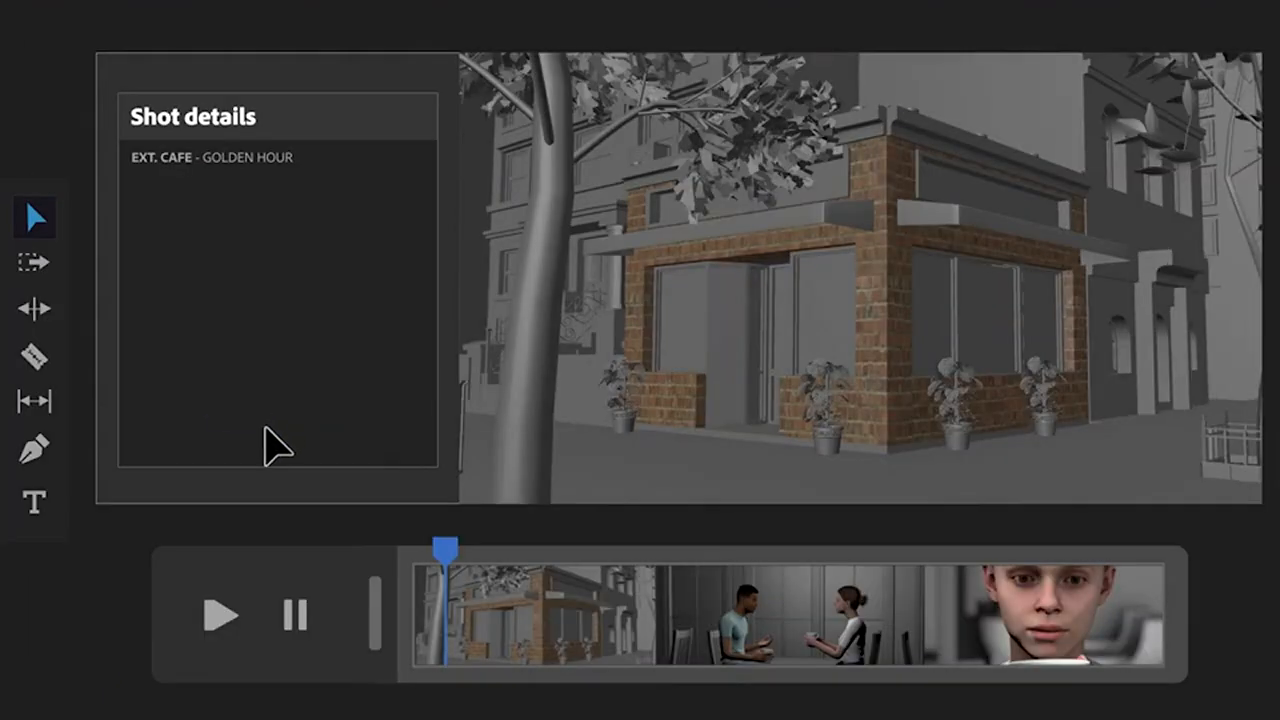